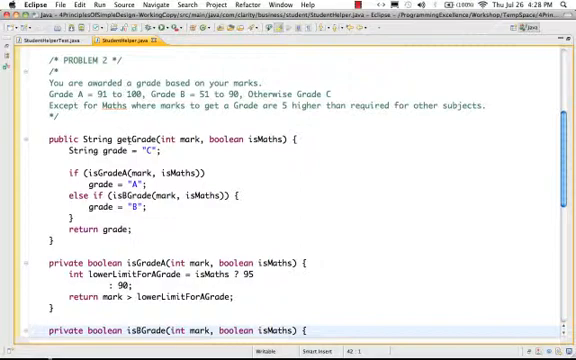
Set up inlining isGradeA across all invocations, deleting its method declaration
double_click(139, 133)
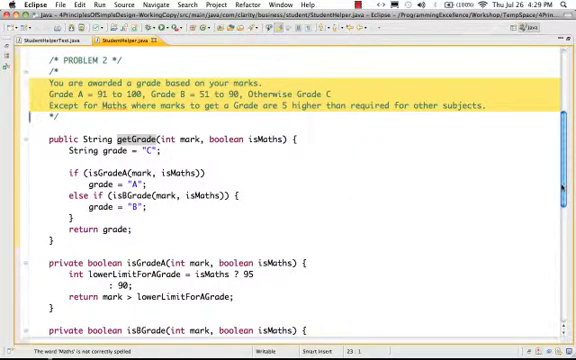
scroll(down, 3)
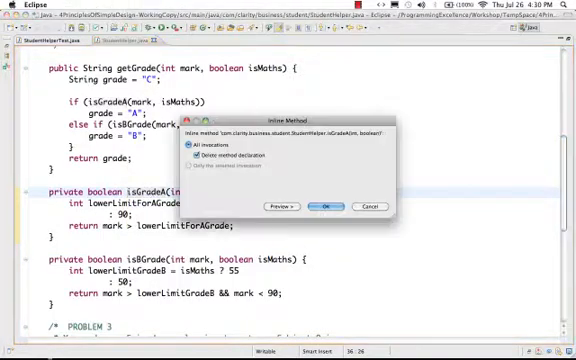
Preview the isGradeA inlining, cancel on problems, then rerun it and confirm
click(328, 206)
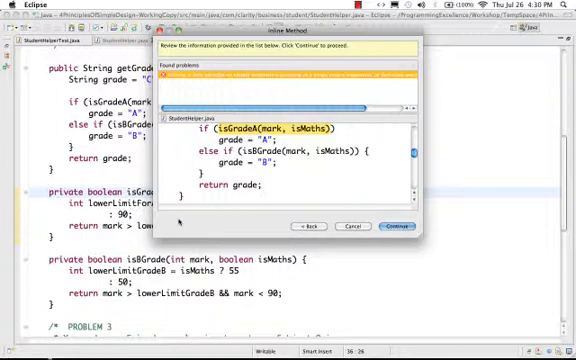
click(394, 222)
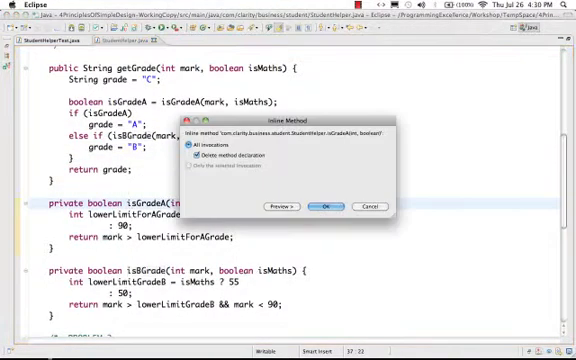
click(322, 206)
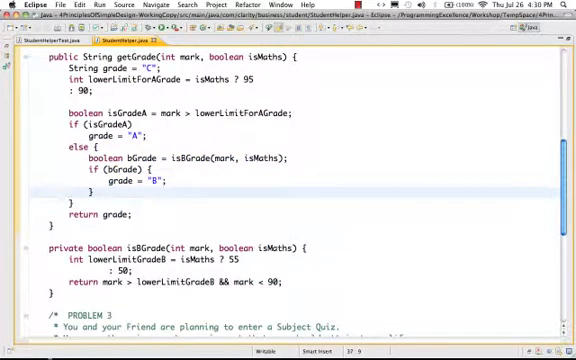
Inline isBGrade, then scroll back up to the top of getGrade
scroll(down, 3)
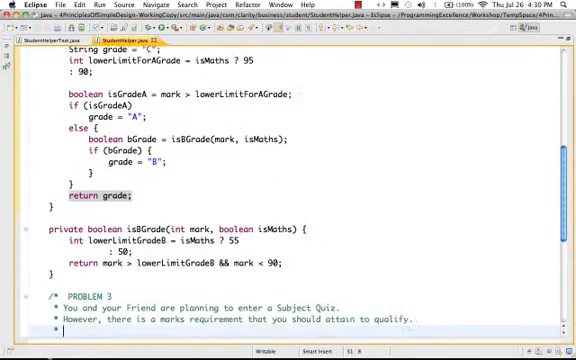
scroll(down, 3)
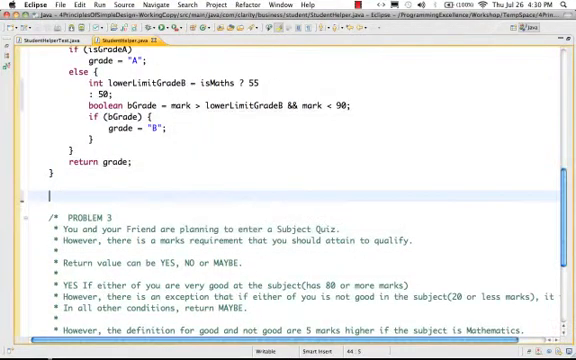
scroll(up, 3)
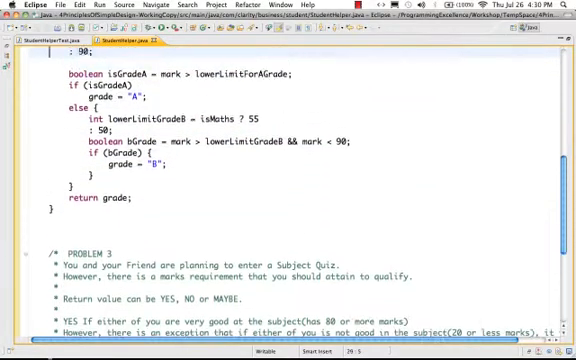
scroll(up, 3)
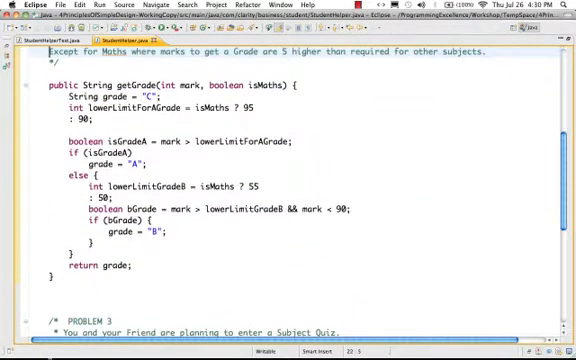
scroll(up, 3)
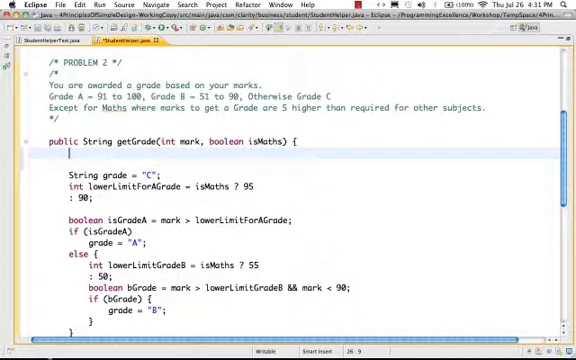
Declare an int extraMarksRequired variable set to 5 or 0
text(int)
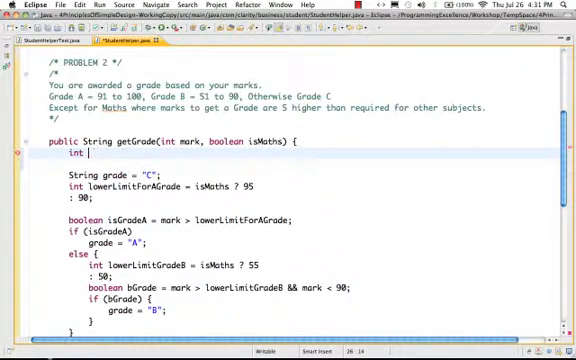
text(extraMarksRequired = isMaths?)
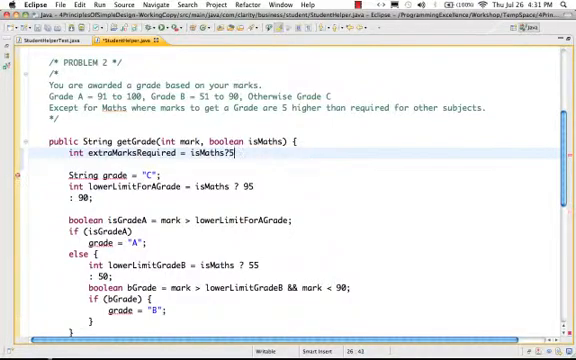
text(5:0;)
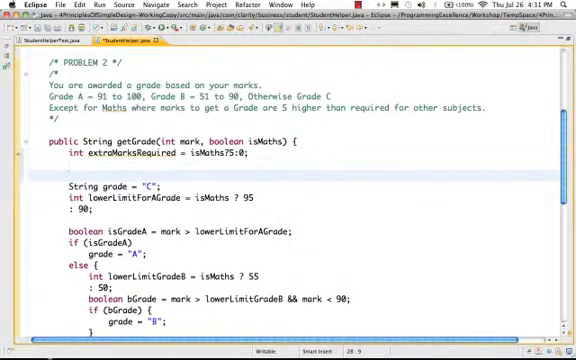
Add an if returning "A" when marks >= 91 + extraMarksRequired
text(if)
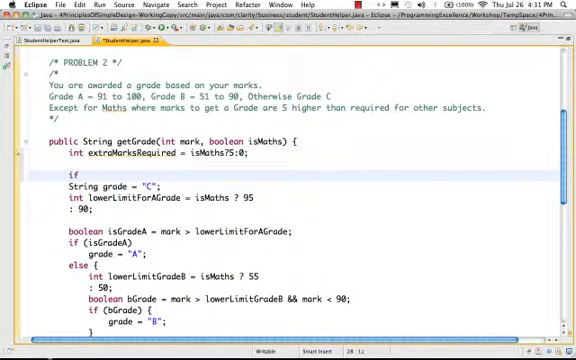
text(())
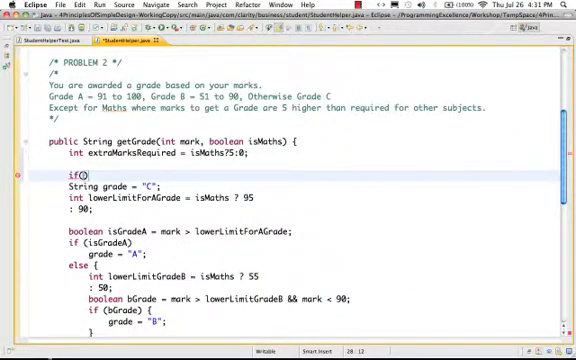
text(marks)
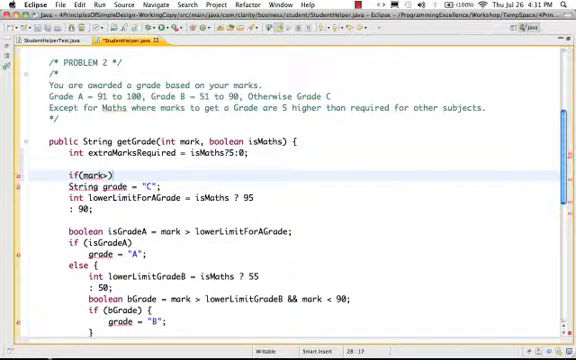
text(9)
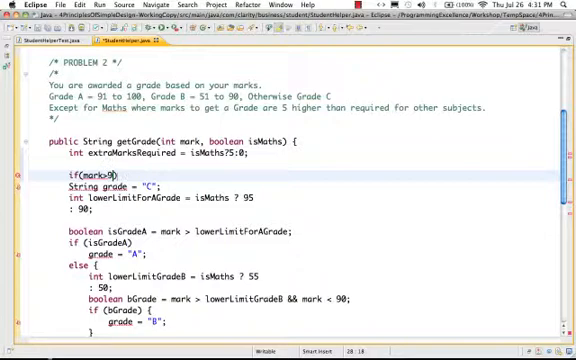
text(1)
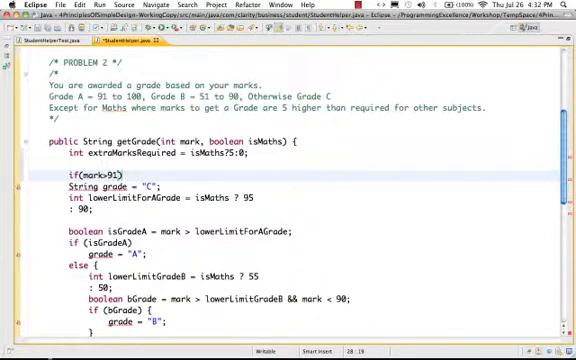
text(=)
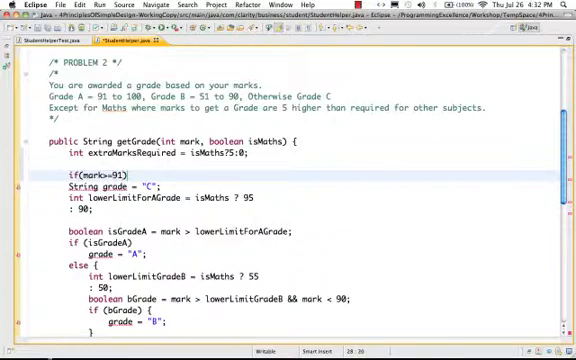
text(+extraMarksRequired)
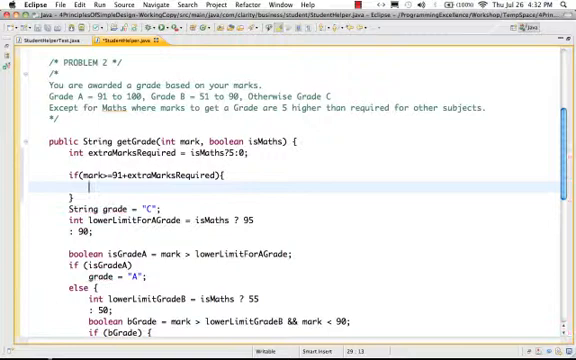
text(return)
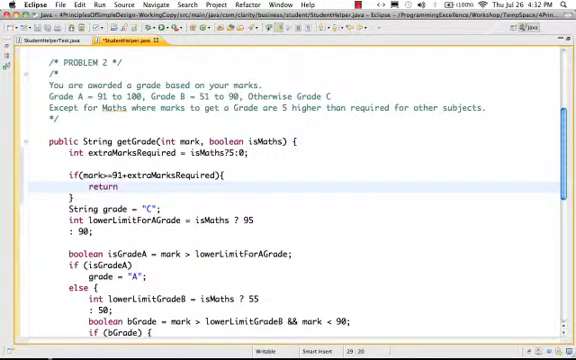
text("A";)
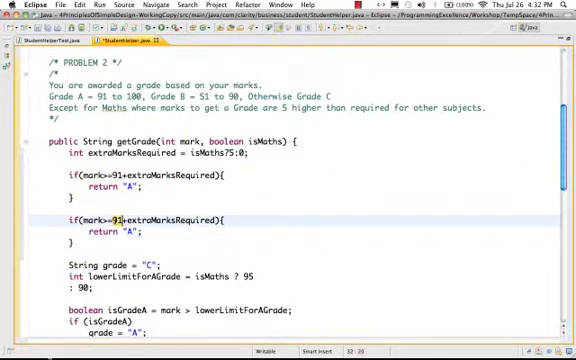
Add the 51 + extraMarksRequired check returning "B", then return "C"
text(51)
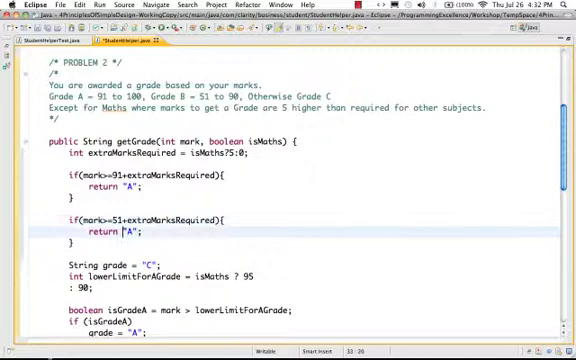
text(B)
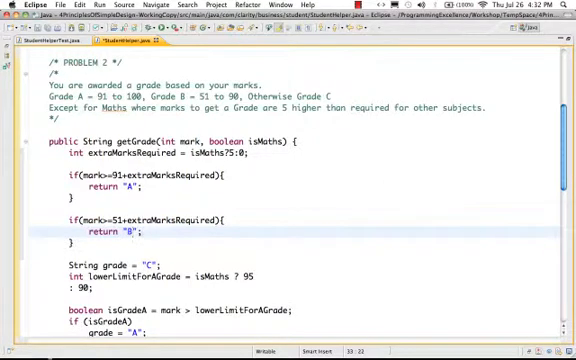
text(return ")
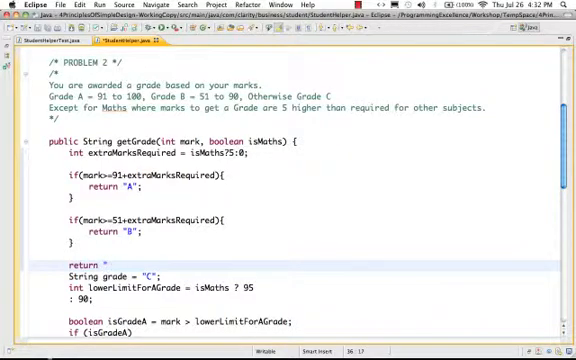
text(C";)
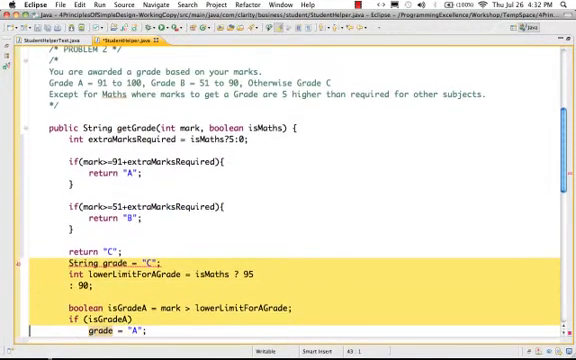
Remove the old String grade logic through return grade; from getGrade
scroll(down, 3)
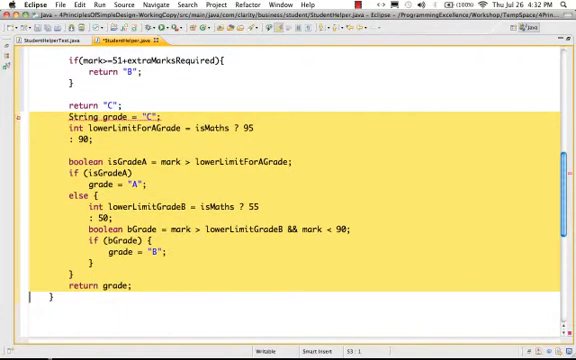
scroll(down, 3)
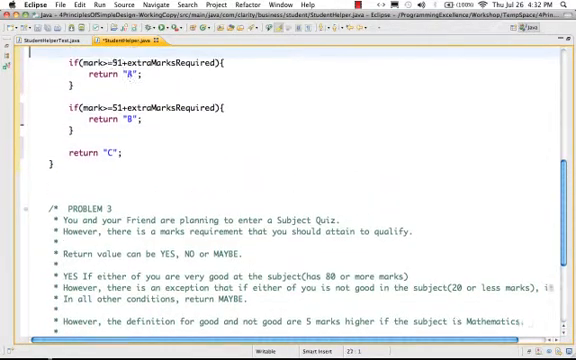
scroll(up, 3)
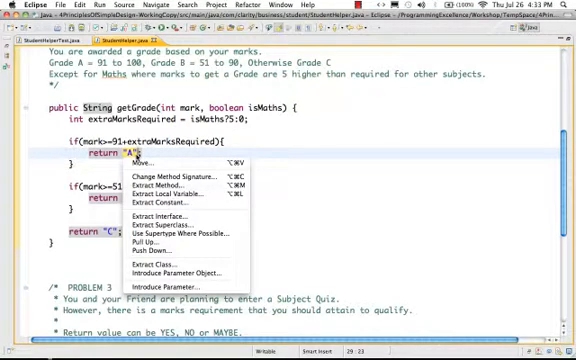
mouse_move(175, 222)
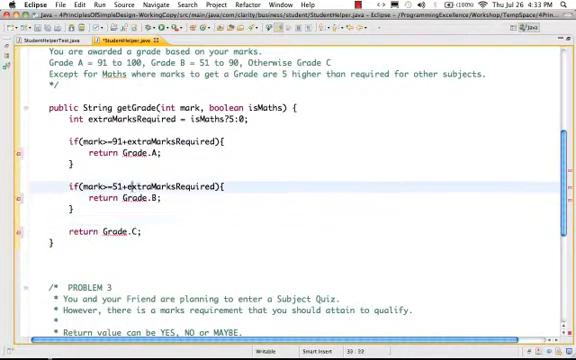
Change the returns to Grade.A, Grade.B and Grade.C
click(113, 160)
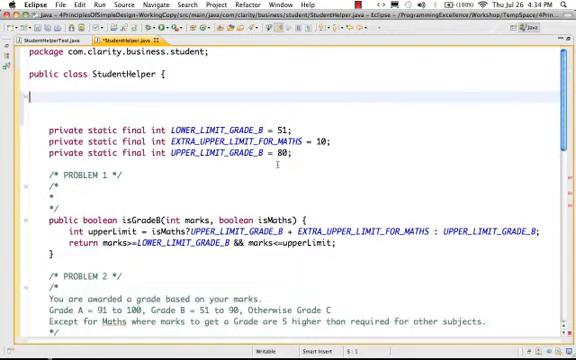
Type public enum Grade {A,B,C} above getGrade and select its String return type
scroll(down, 3)
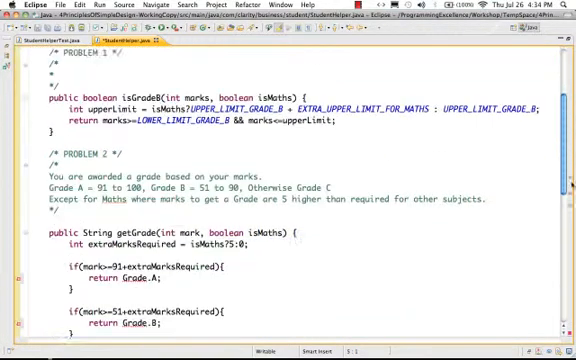
scroll(down, 3)
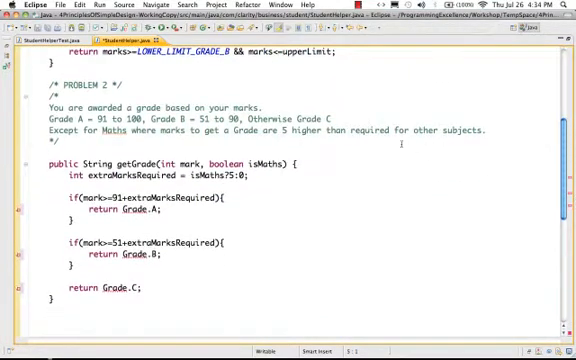
text(public enum Grade {A,B,C)
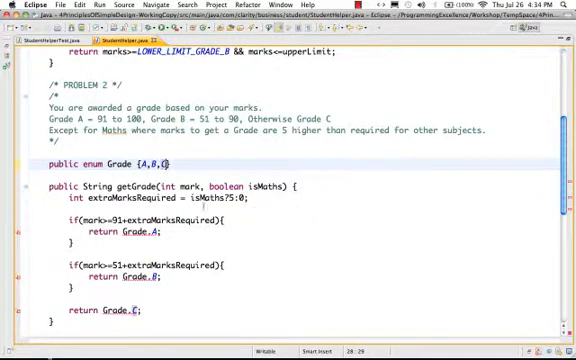
double_click(92, 191)
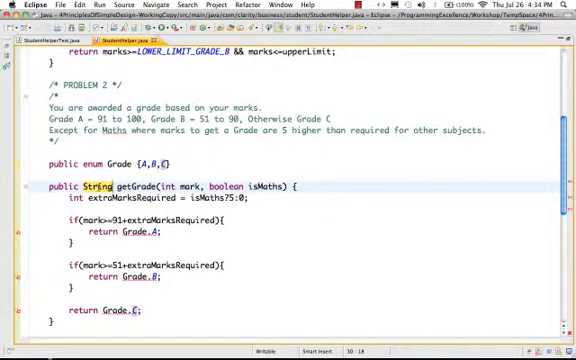